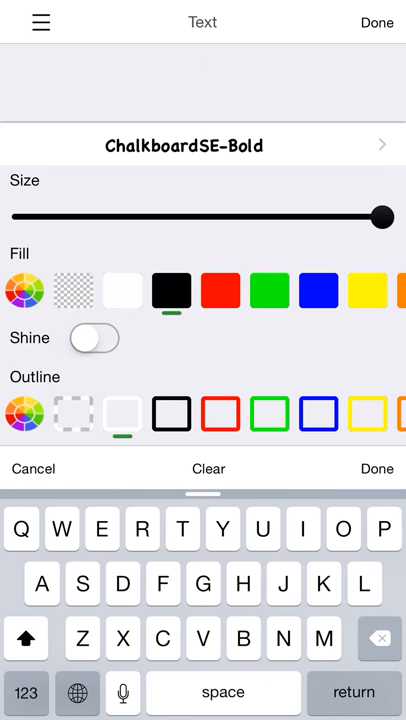
Step: Enter 'This app rocks!' and, after trying a smaller size, return the Size slider to maximum
type("This app")
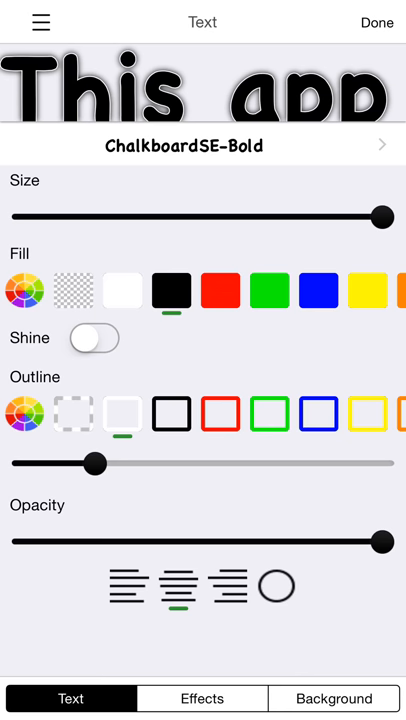
left_click_drag(380, 214, 96, 214)
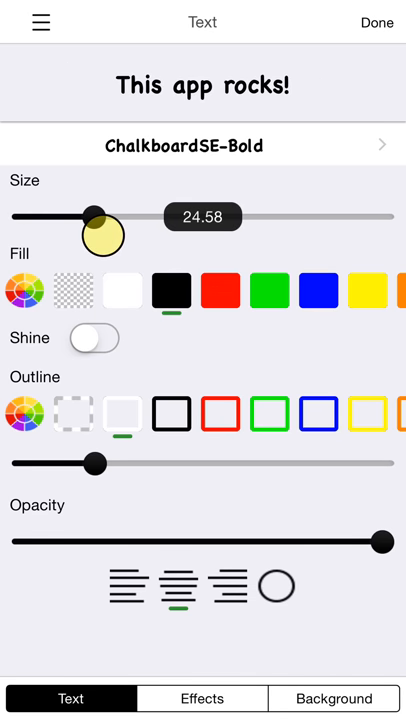
left_click_drag(92, 216, 100, 216)
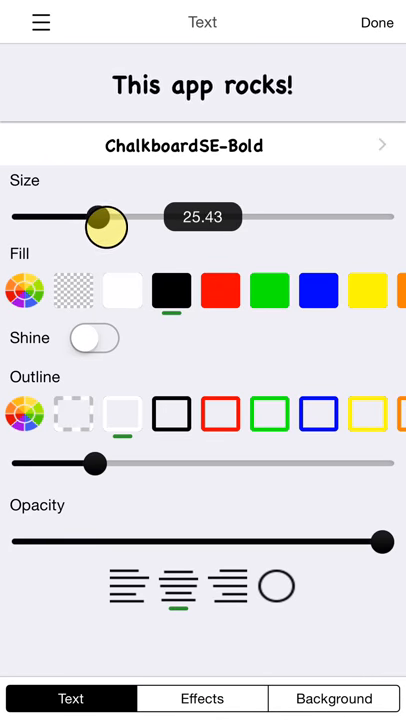
left_click_drag(104, 228, 380, 228)
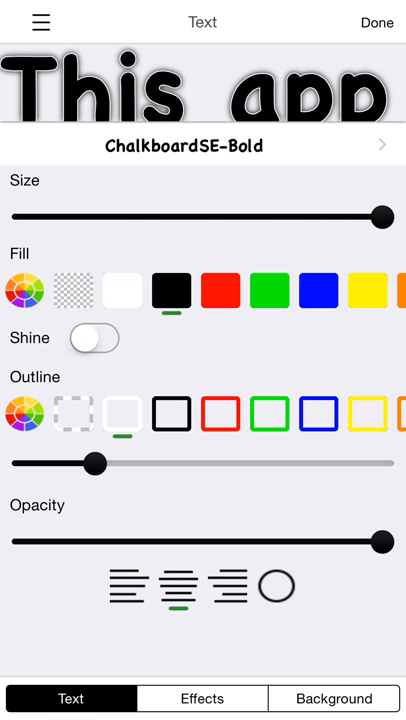
Step: Fill the text with a fiery orange texture loaded from the Backgrounds collection
left_click(376, 22)
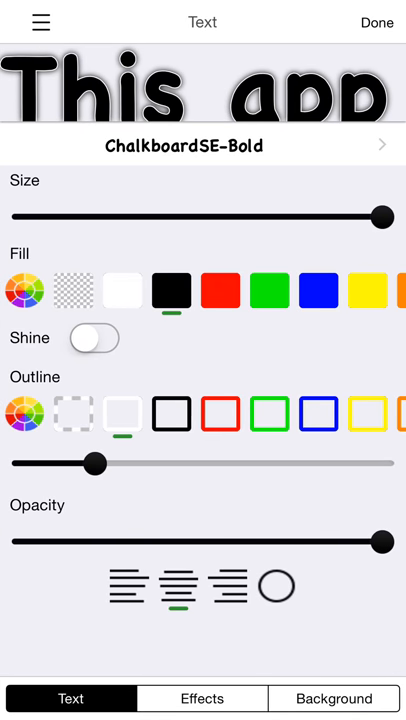
left_click(268, 292)
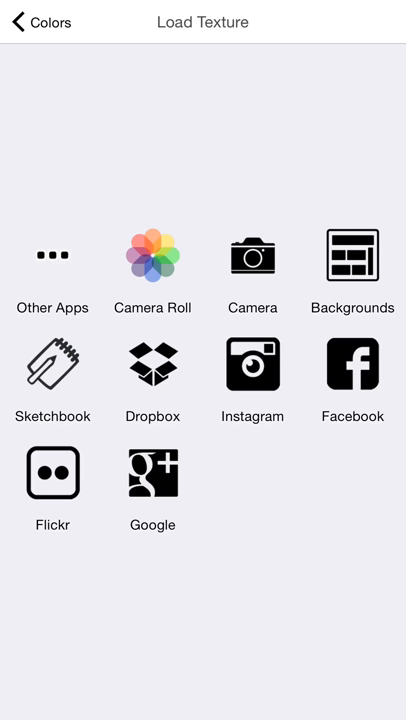
left_click(352, 256)
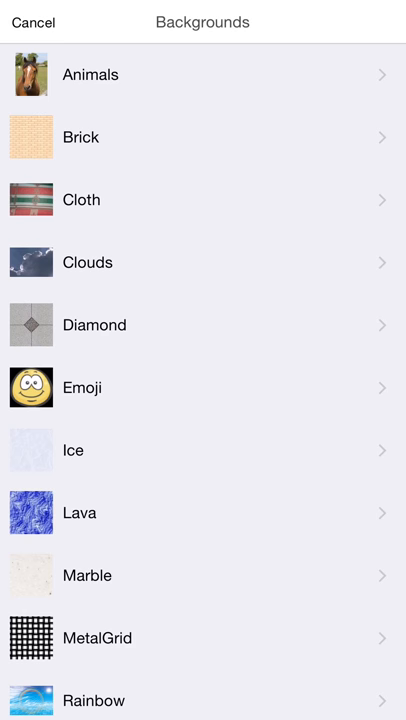
left_click(204, 510)
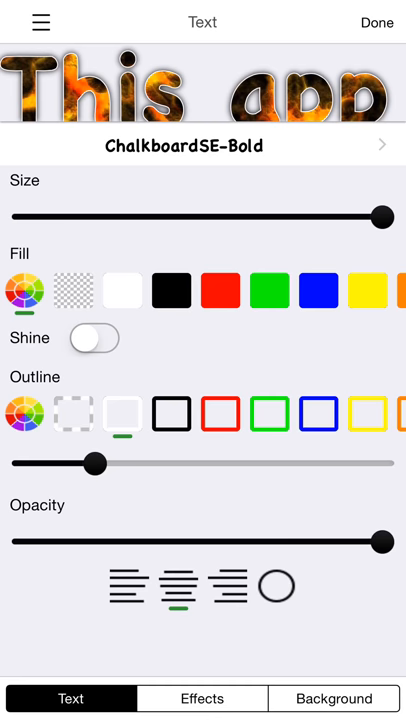
Step: Turn on Shine, set a solid blue fill and choose a green outline colour
left_click(376, 22)
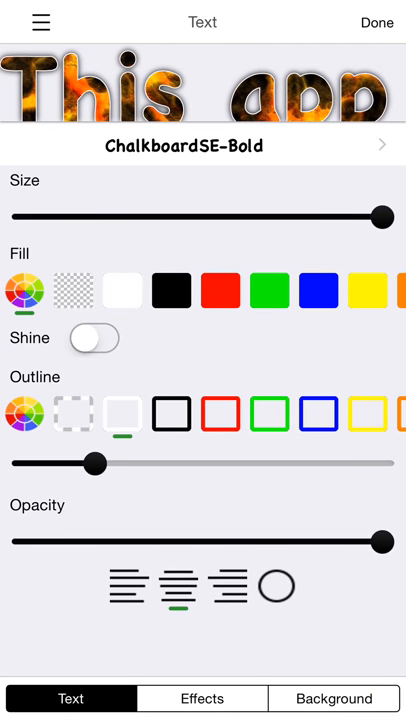
left_click(92, 336)
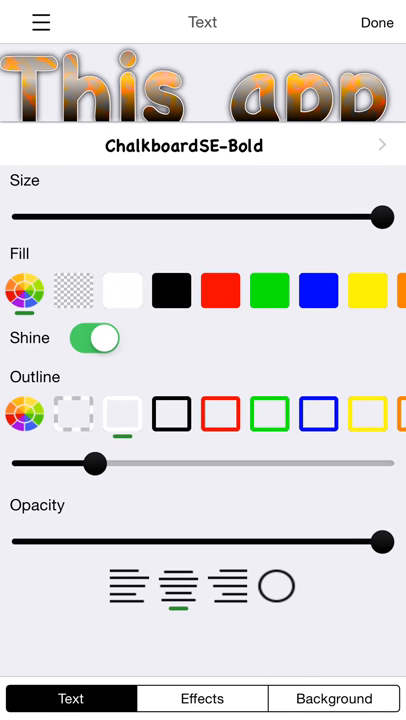
left_click(94, 338)
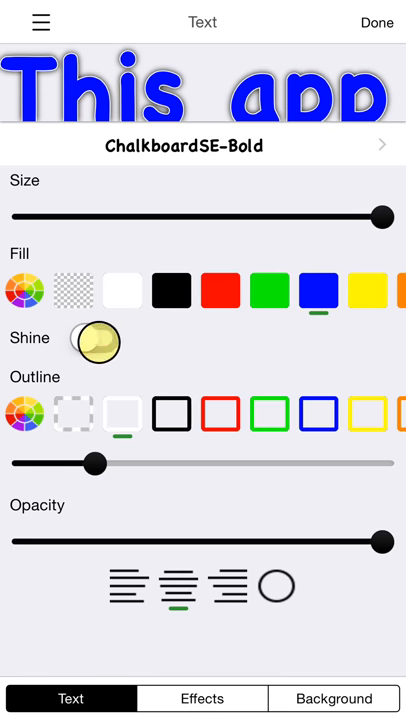
left_click(96, 338)
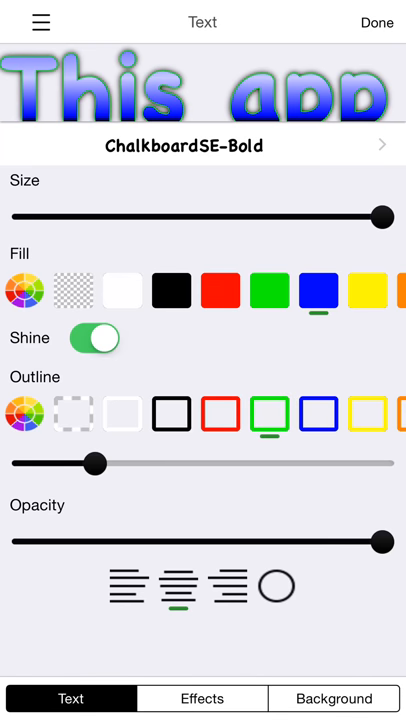
Step: Drag the outline width slider to its maximum for the thickest green outline
left_click_drag(96, 464, 292, 464)
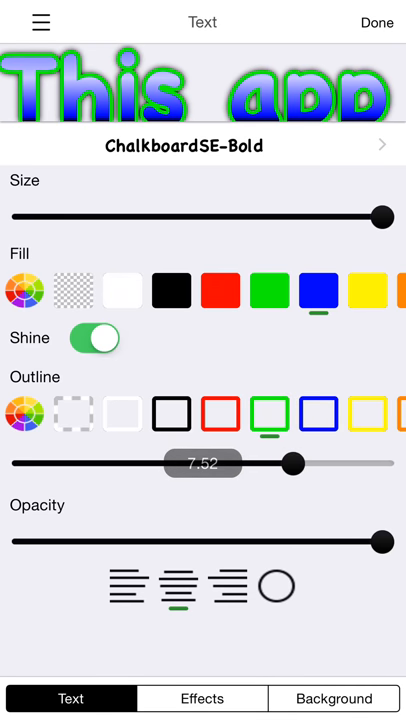
left_click_drag(292, 464, 240, 476)
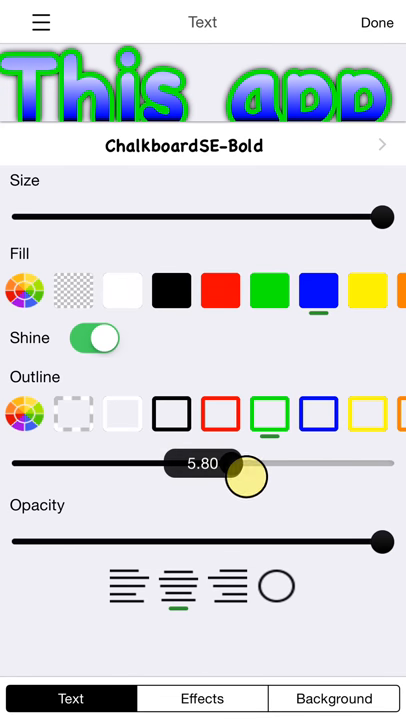
left_click_drag(244, 476, 380, 462)
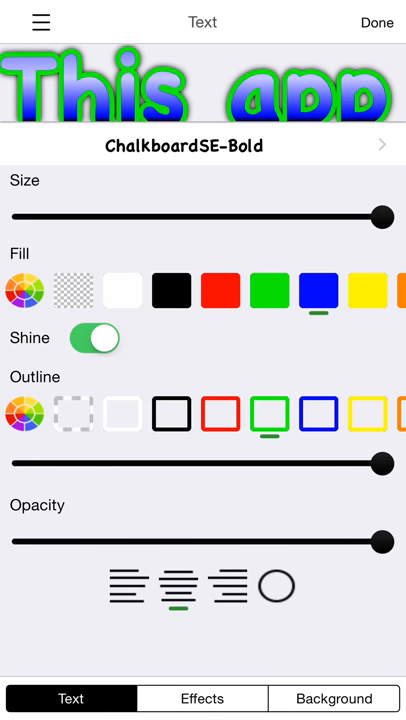
Step: Try left, center and right alignment, then arrange the text around a circle
left_click(126, 588)
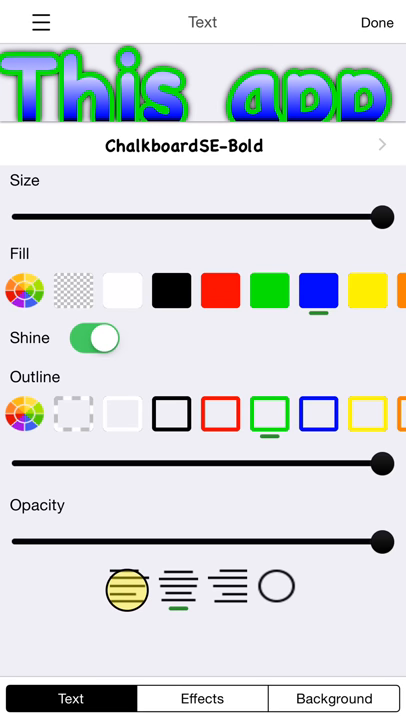
left_click(124, 588)
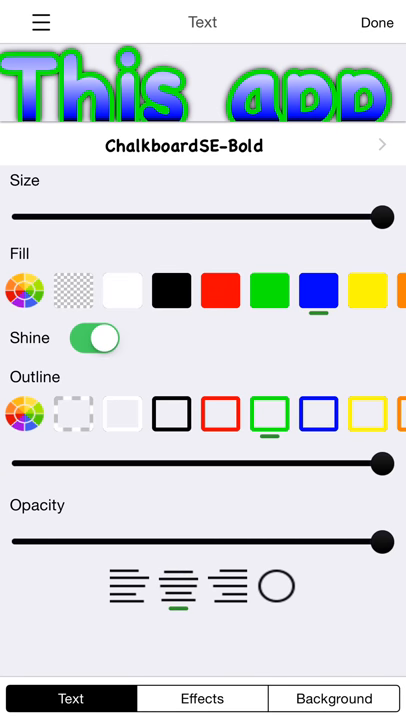
left_click(222, 588)
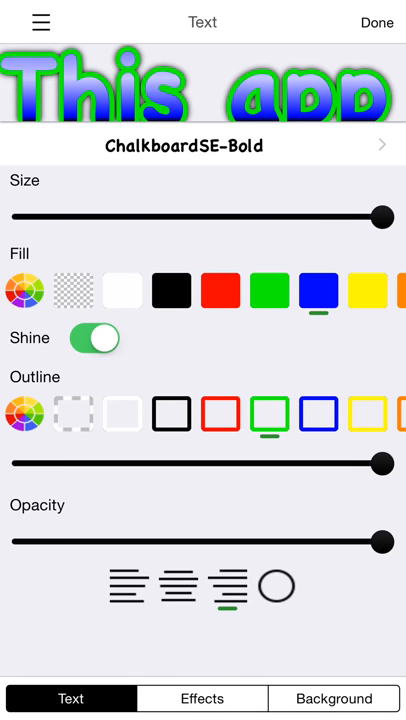
left_click(276, 588)
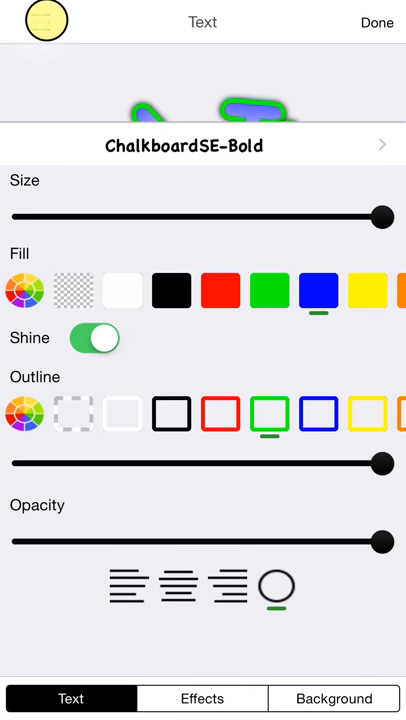
Step: Shrink the circular text and place it on the canvas with Done
left_click(376, 22)
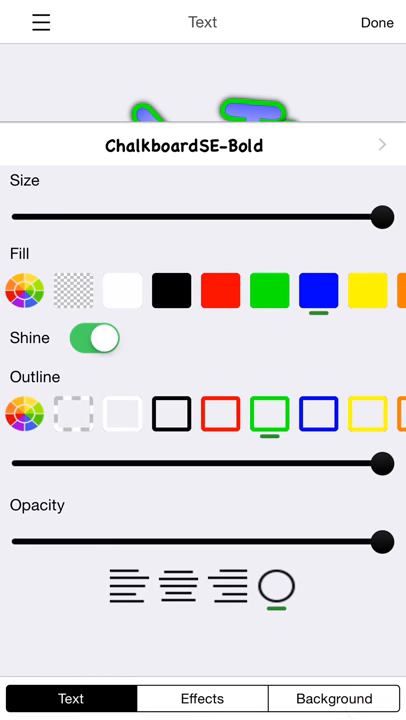
left_click_drag(384, 212, 176, 212)
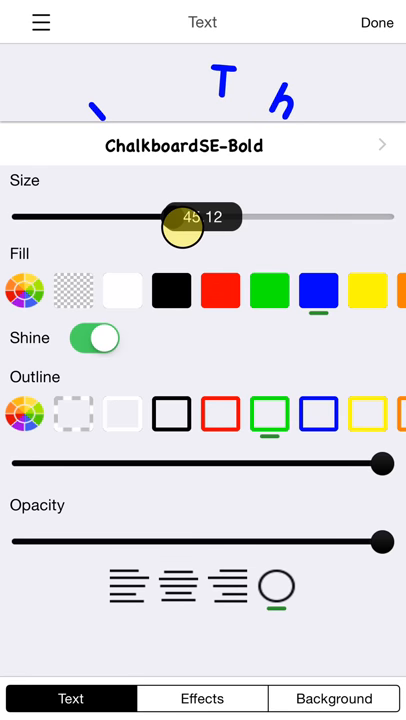
left_click(376, 22)
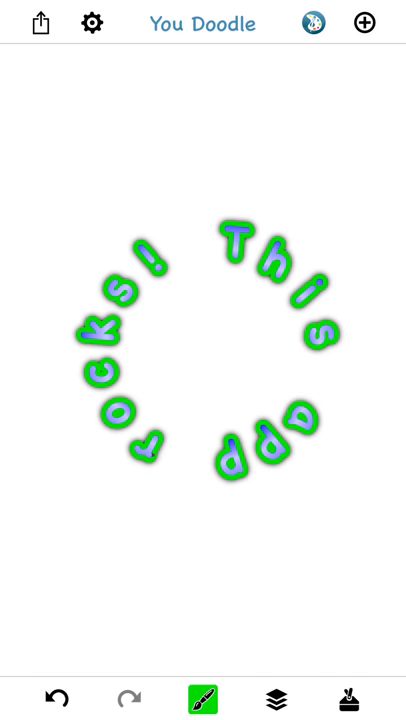
Step: Add a new centered Text element from the drawing tools
left_click(348, 696)
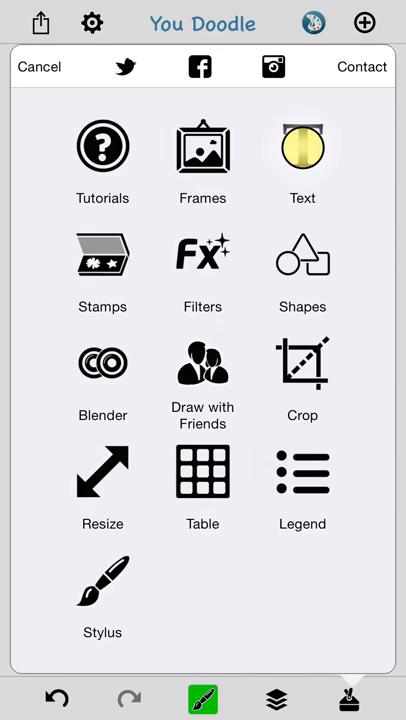
left_click(302, 148)
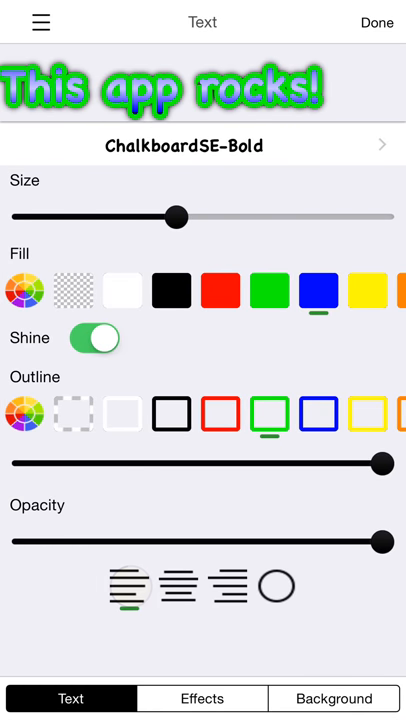
left_click(180, 588)
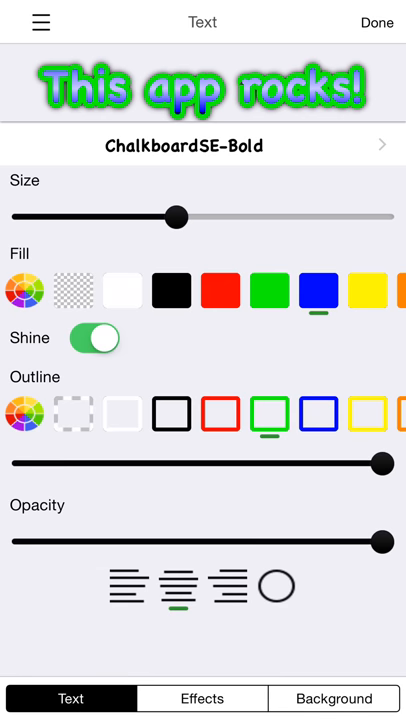
Step: Enter 'Second layer' as the new text's wording and confirm it
left_click(376, 22)
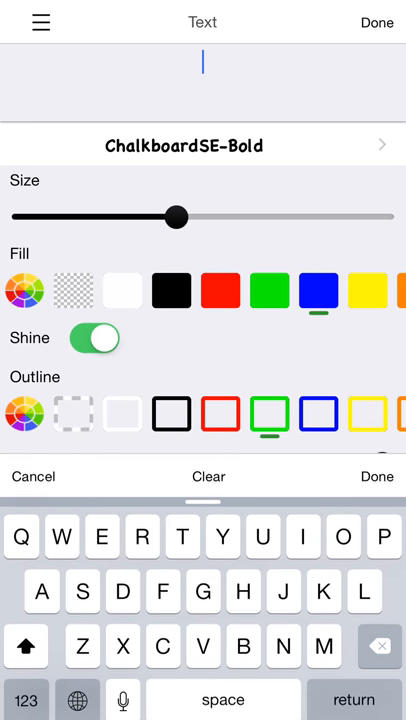
type("Sec")
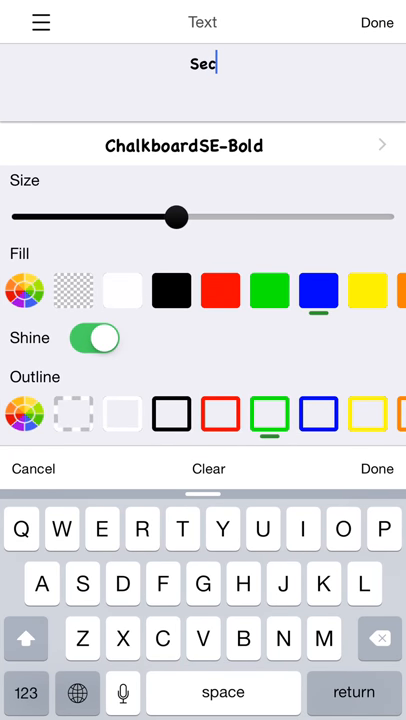
type("ond layer")
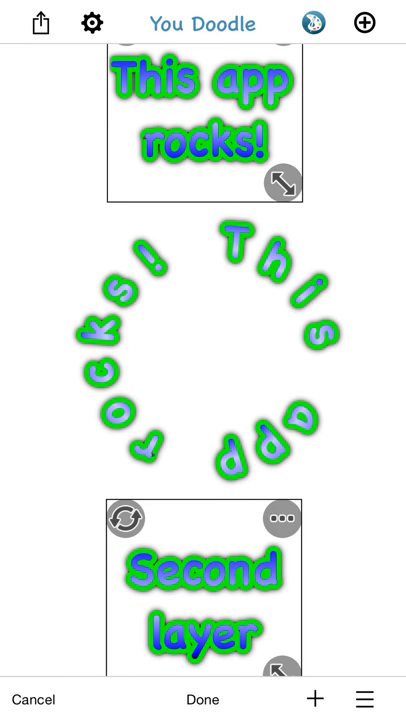
left_click(204, 700)
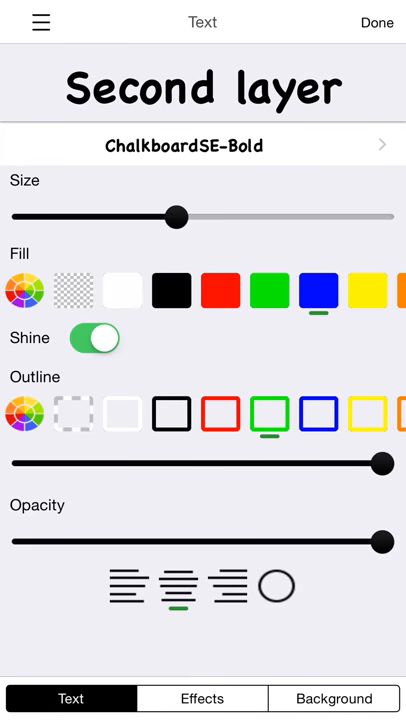
Step: Replace the layer's wording with 'Glow effect'
left_click(204, 84)
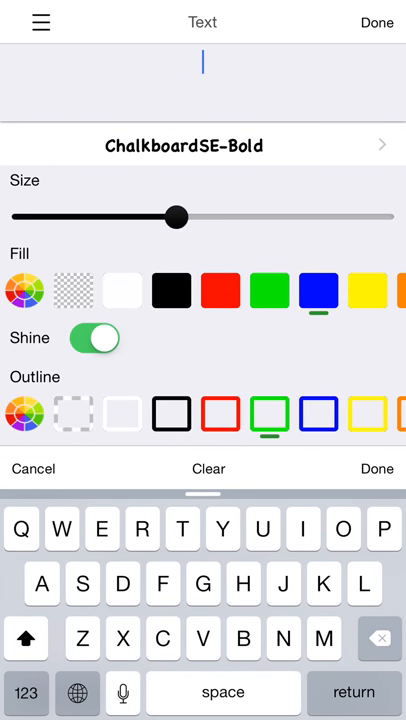
type("Glow e")
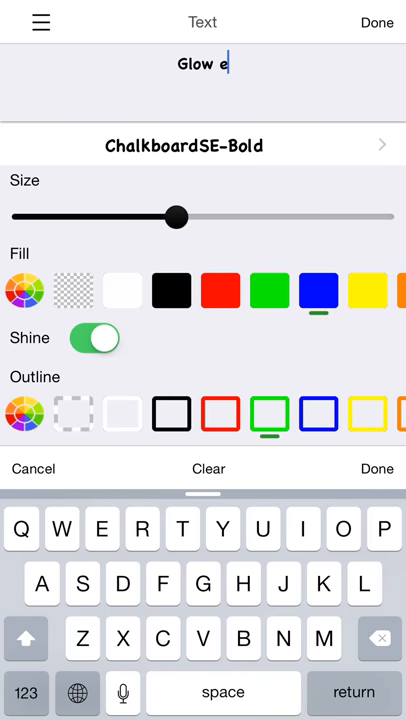
type("ffect")
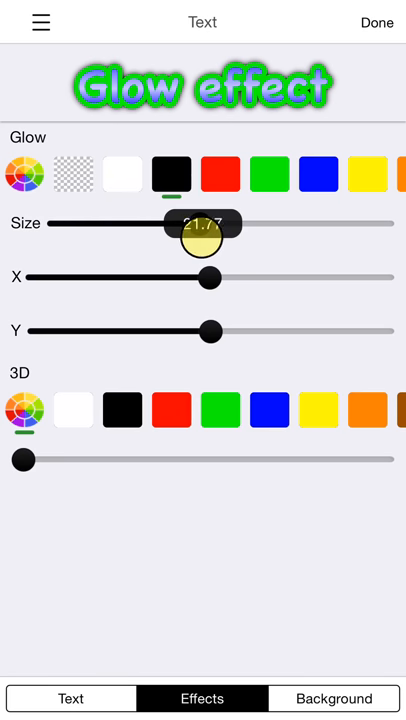
Step: Adjust the Glow Size slider up and back to a medium green glow
left_click_drag(200, 224, 316, 224)
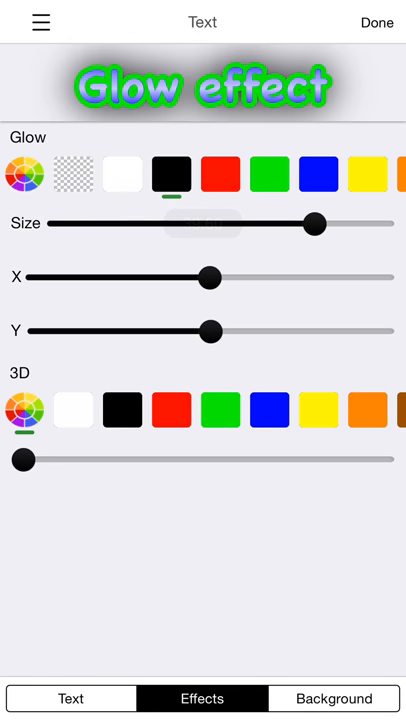
left_click_drag(312, 222, 210, 222)
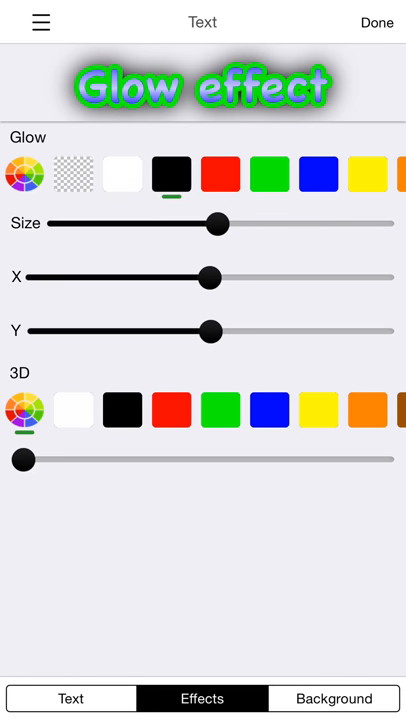
left_click_drag(208, 278, 258, 278)
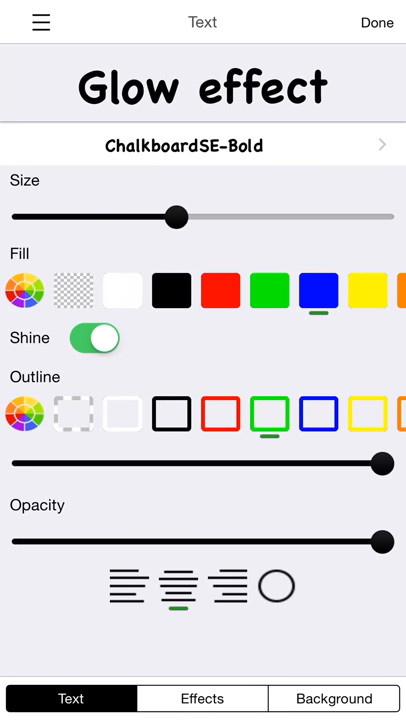
Step: On the Effects tab, drag the 3D depth slider right for a deep extrusion
left_click(202, 698)
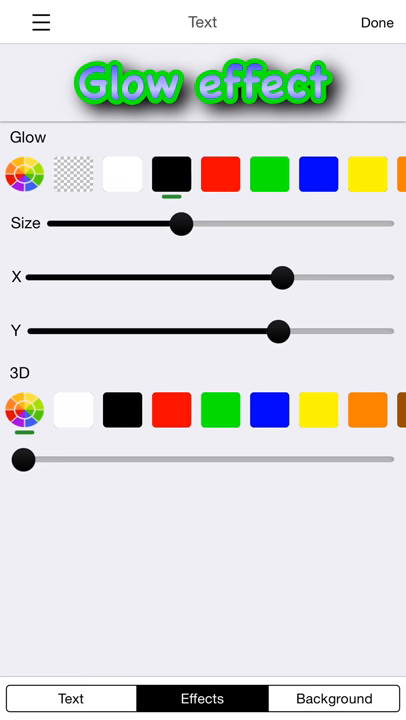
left_click_drag(22, 458, 92, 458)
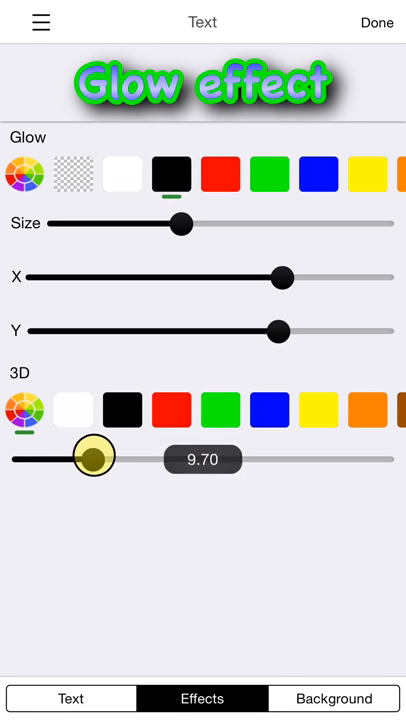
left_click_drag(96, 460, 236, 460)
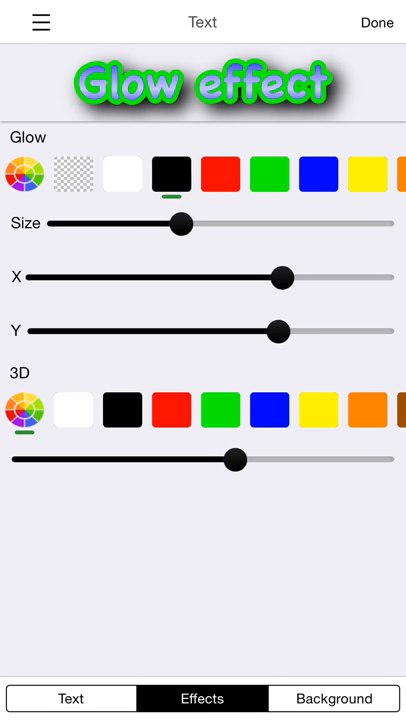
left_click_drag(236, 462, 290, 458)
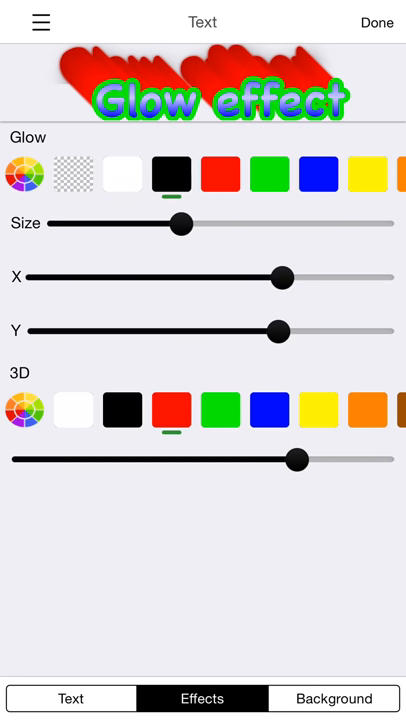
Step: Try blue and yellow, settle on a custom pink extrusion colour, and return to the canvas
left_click(270, 410)
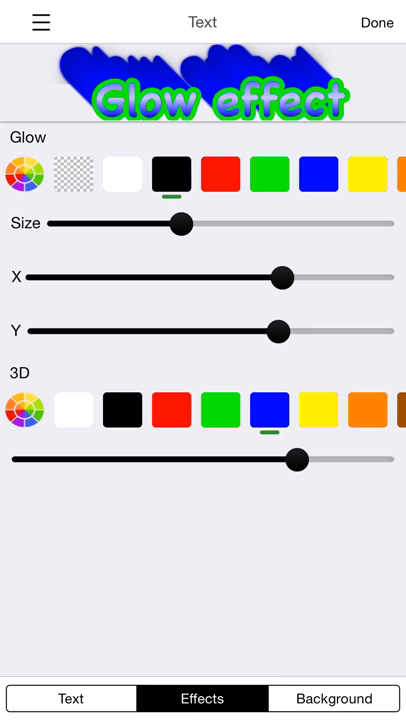
left_click(324, 410)
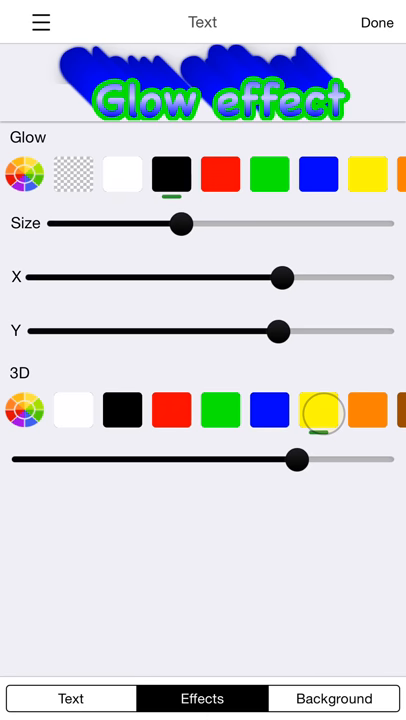
left_click(320, 412)
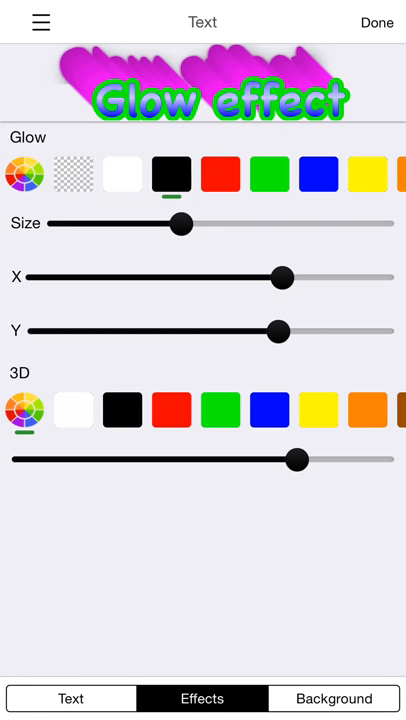
left_click(376, 22)
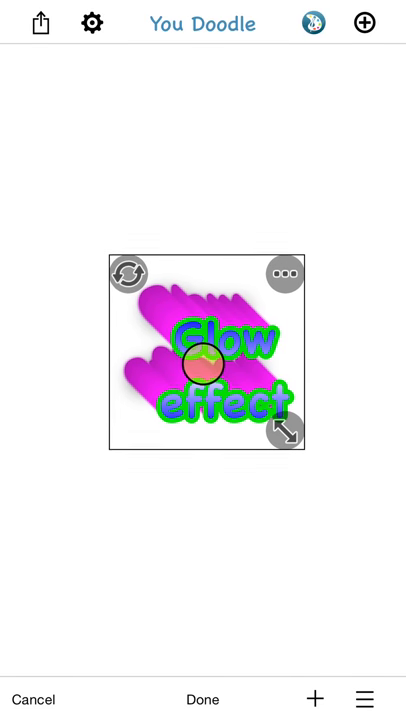
Step: Reopen the Glow effect text's editor and switch to its Background settings
left_click(204, 698)
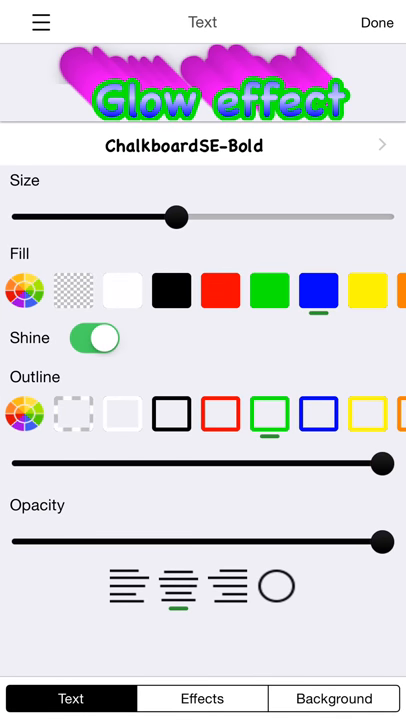
left_click(332, 698)
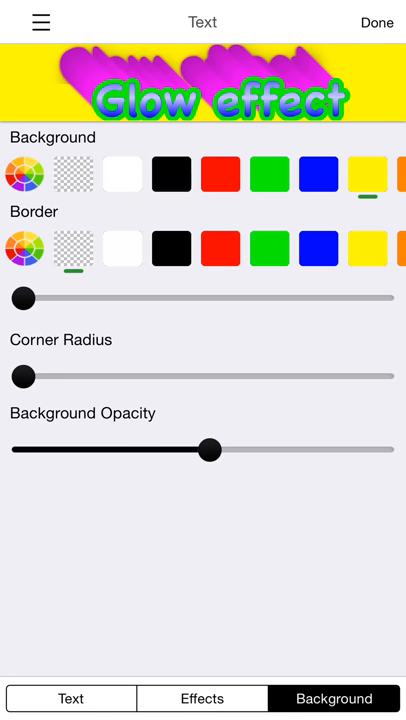
Step: Set the red border width to about 9.8 and the corner radius to about 21
left_click_drag(22, 298, 176, 316)
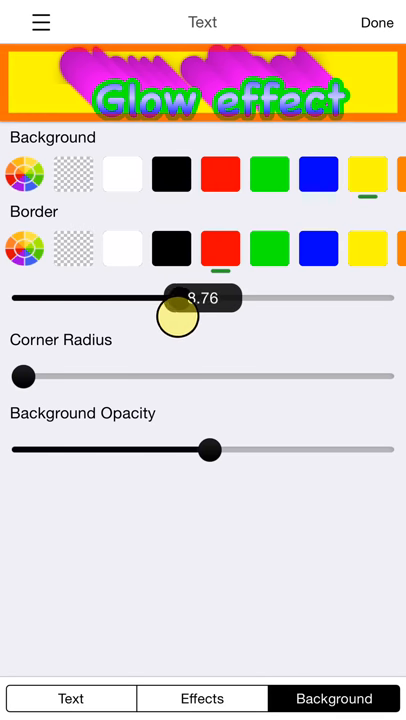
left_click_drag(176, 316, 176, 298)
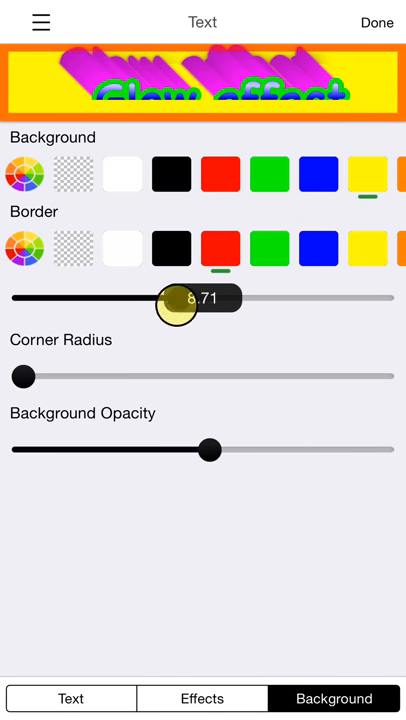
left_click_drag(180, 298, 208, 298)
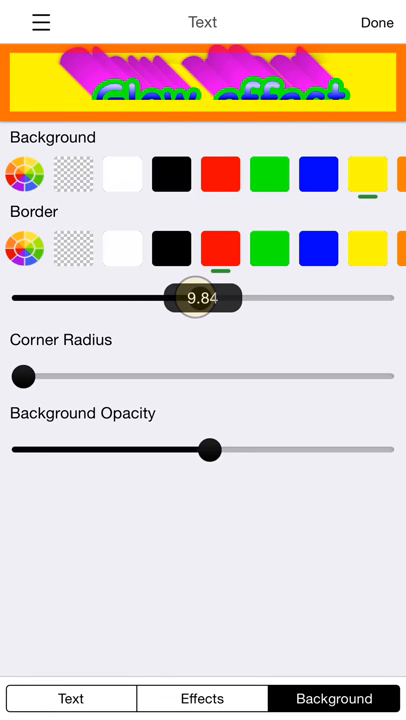
left_click_drag(22, 376, 390, 376)
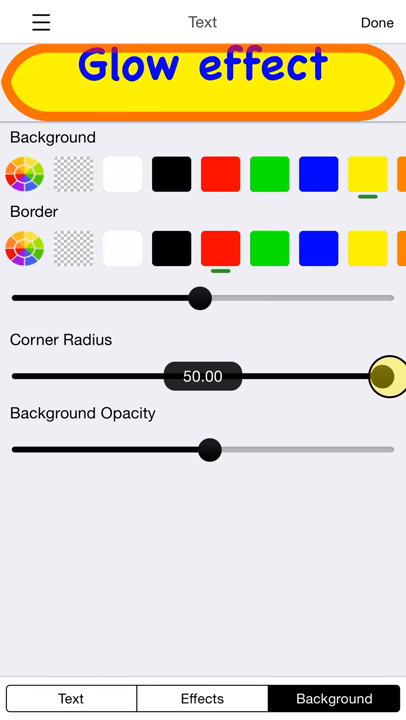
left_click_drag(380, 376, 176, 376)
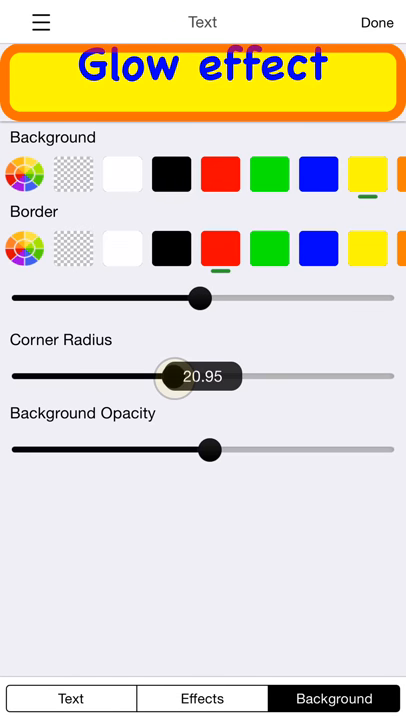
Step: Set Background Opacity to 1.00, finish editing and deselect the text on the canvas
left_click_drag(210, 450, 252, 450)
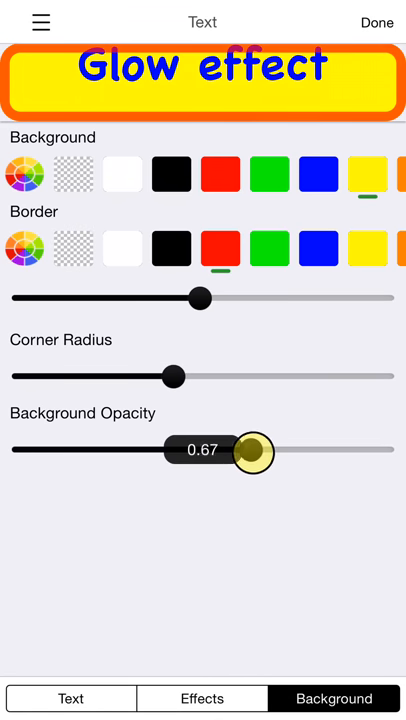
left_click_drag(254, 448, 380, 448)
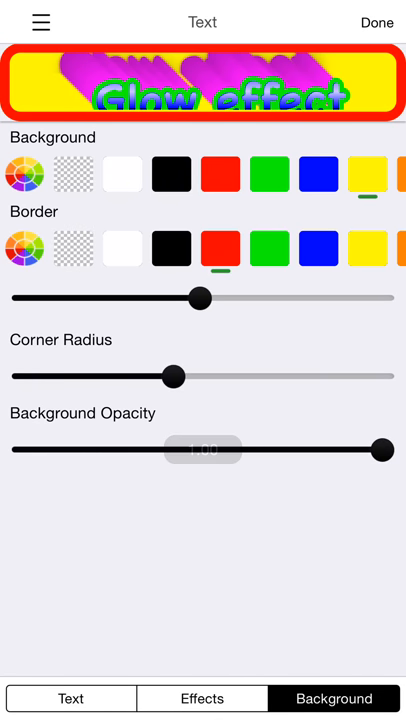
left_click_drag(378, 448, 72, 448)
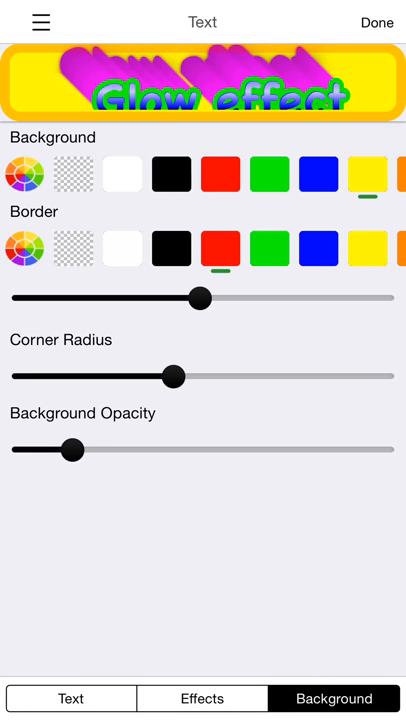
left_click_drag(76, 448, 380, 448)
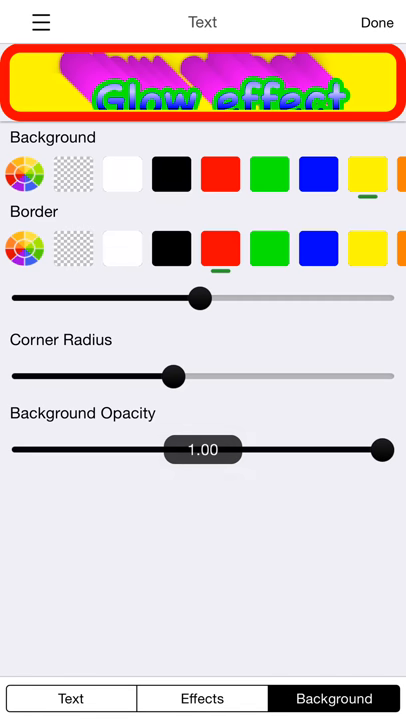
left_click(376, 20)
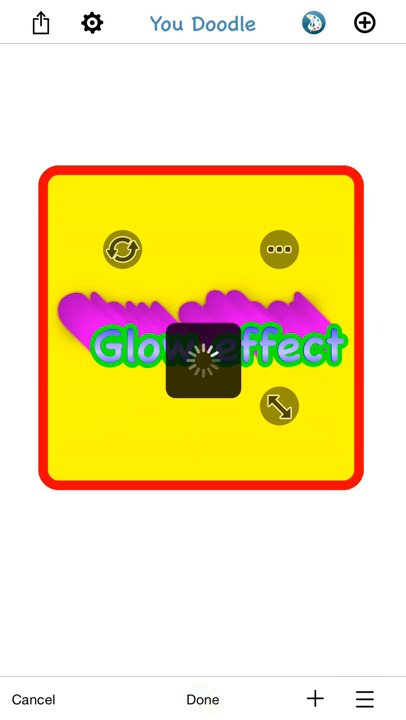
left_click(202, 700)
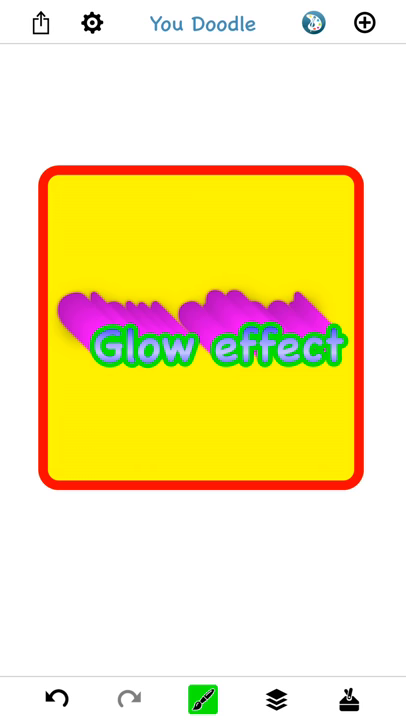